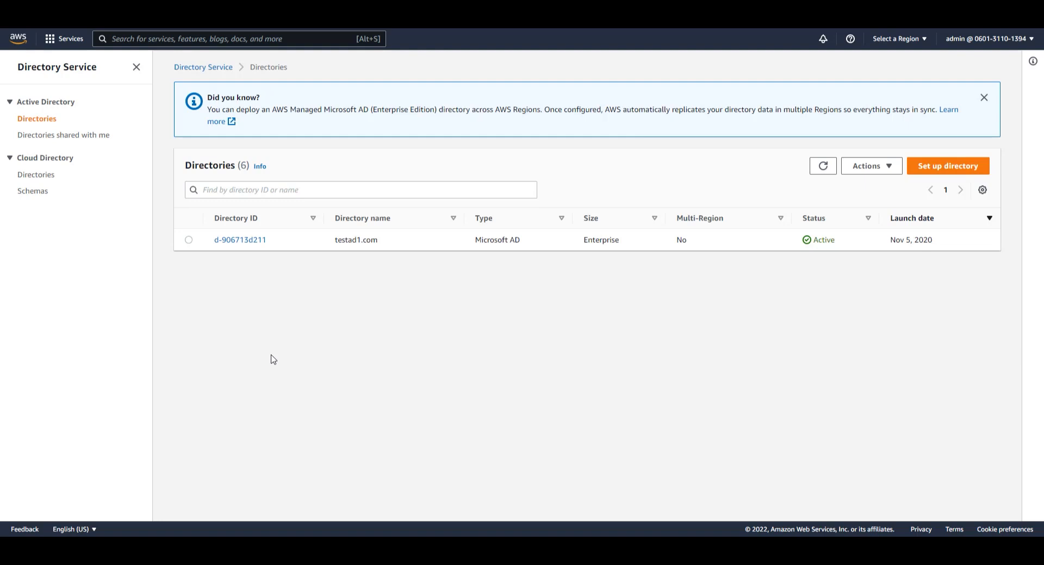
mouse_move(240, 240)
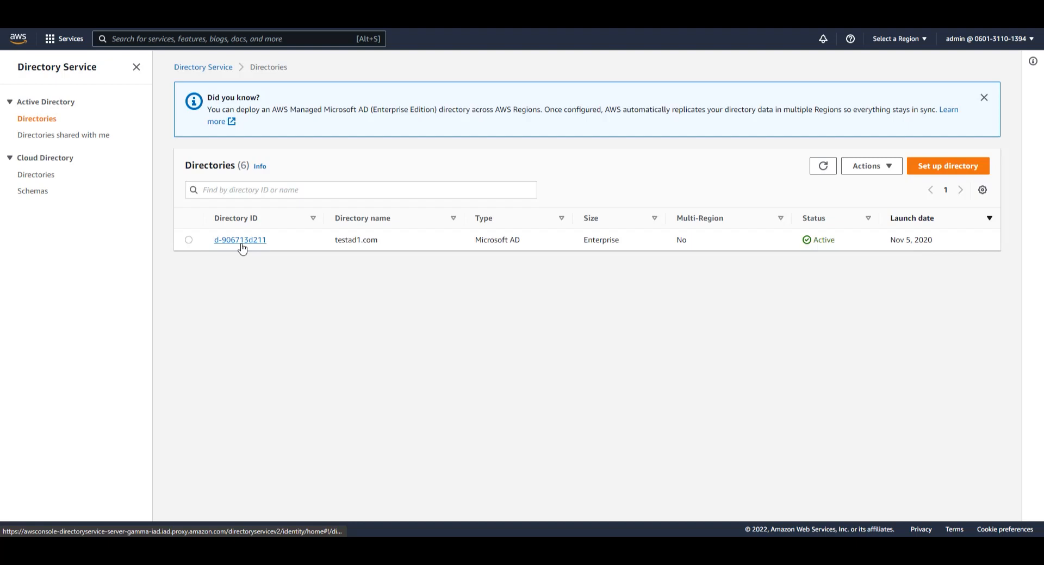
Step: Open directory d-906713d211 (testad1.com) and scroll to its Directory settings table
left_click(239, 240)
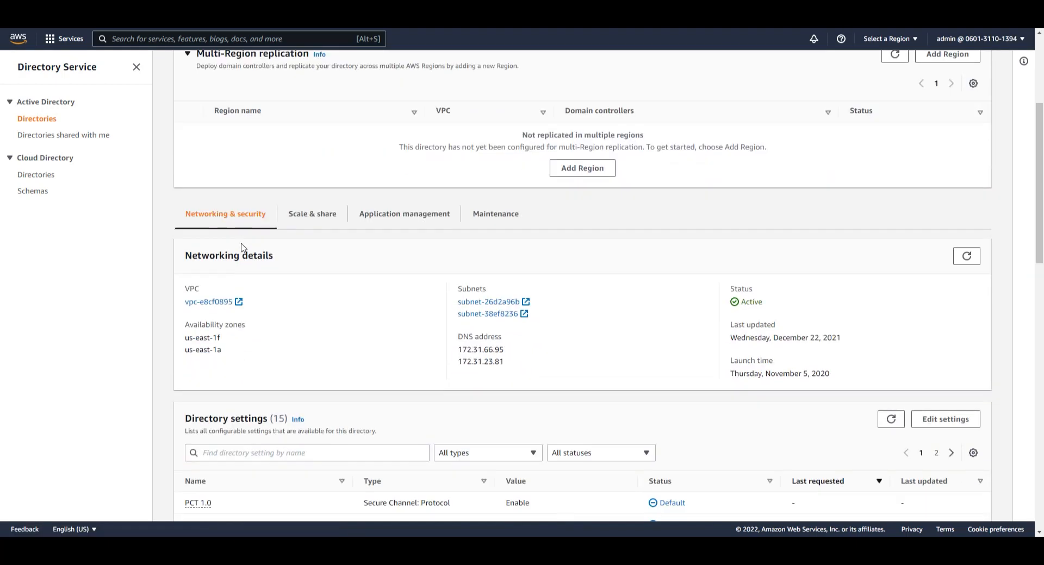
scroll("down", 3)
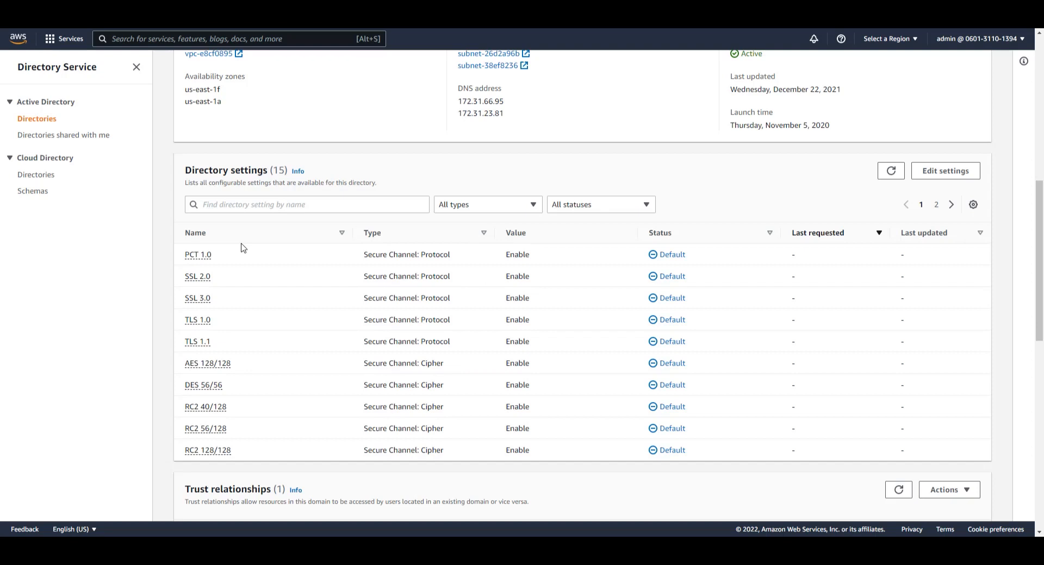
mouse_move(412, 243)
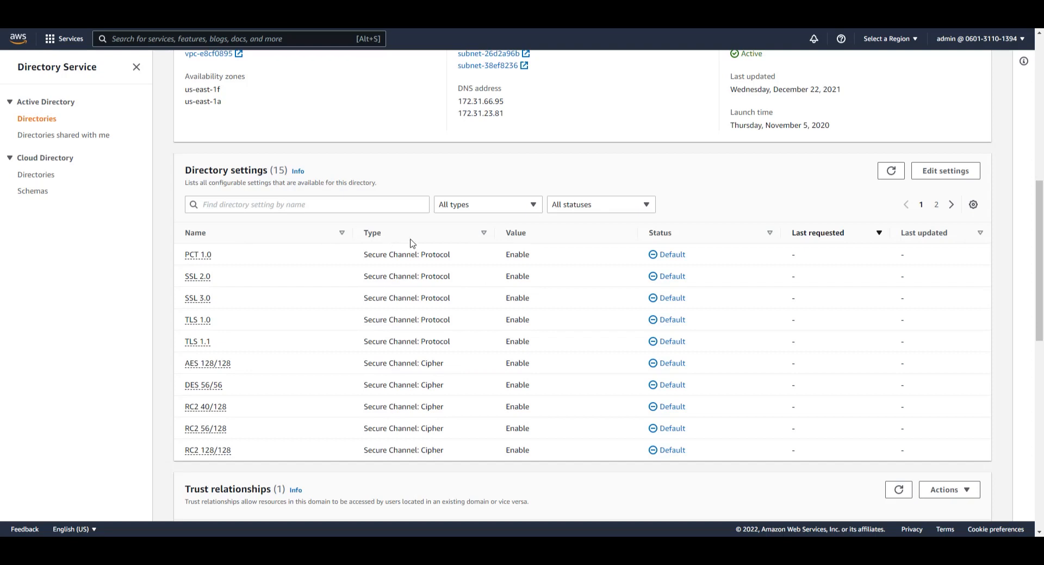
Step: Edit directory settings, changing SSL 2.0, SSL 3.0, TLS 1.0 and TLS 1.1 to Disable
left_click(944, 171)
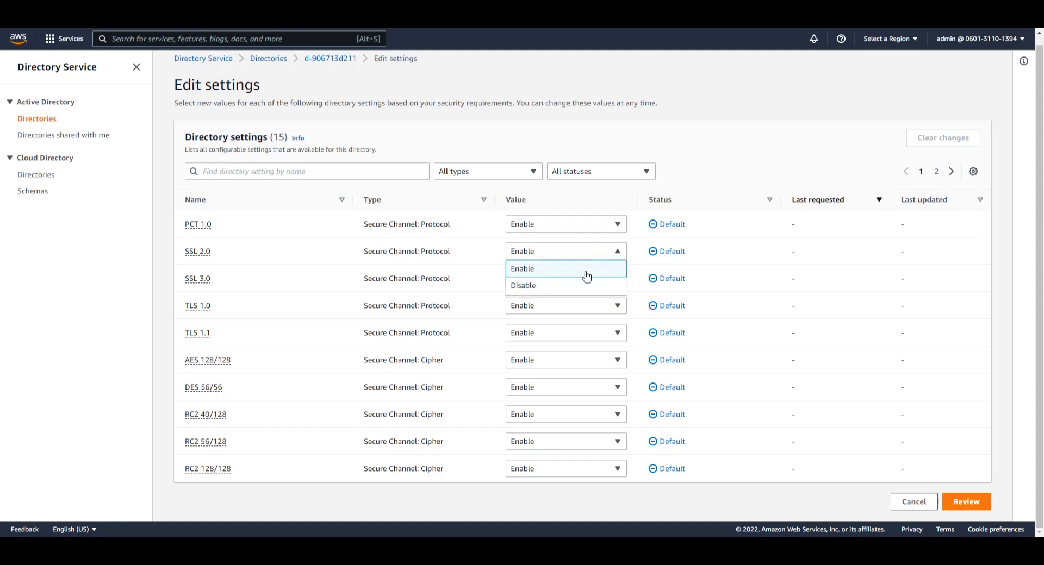
left_click(523, 285)
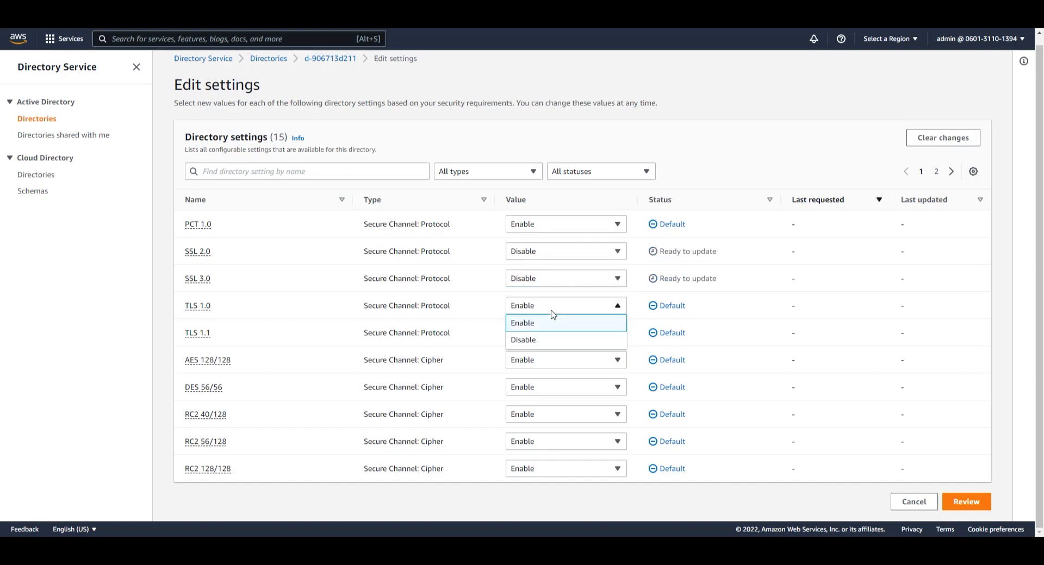
left_click(523, 340)
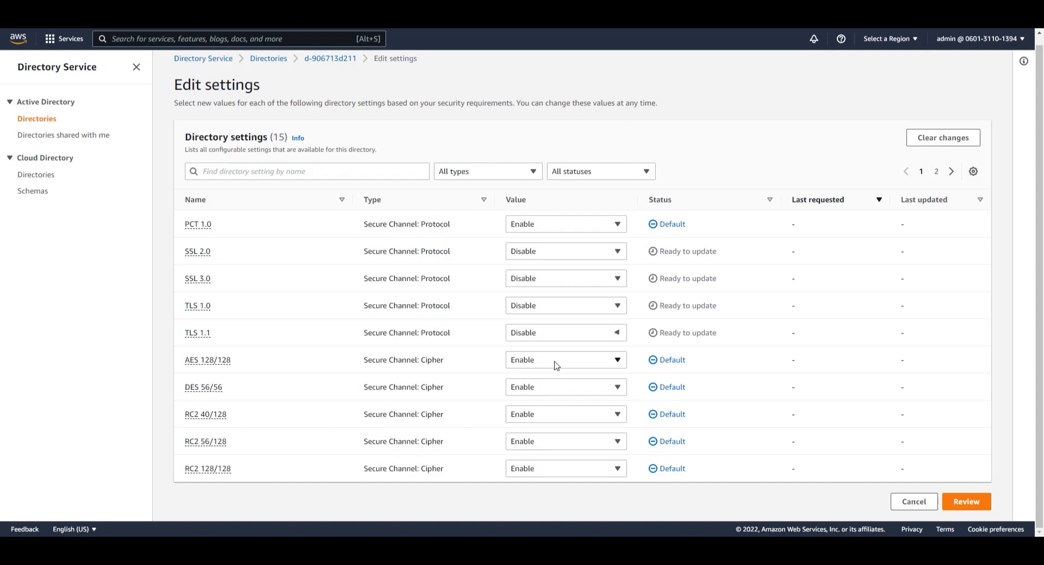
mouse_move(673, 261)
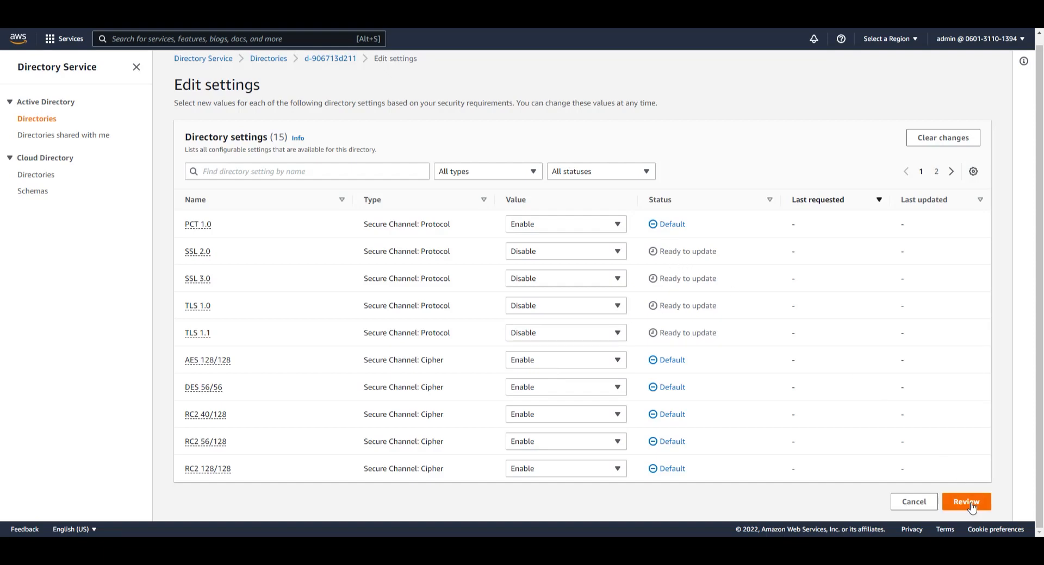
Step: Review the four Enable→Disable protocol changes and submit them with Update settings
left_click(966, 502)
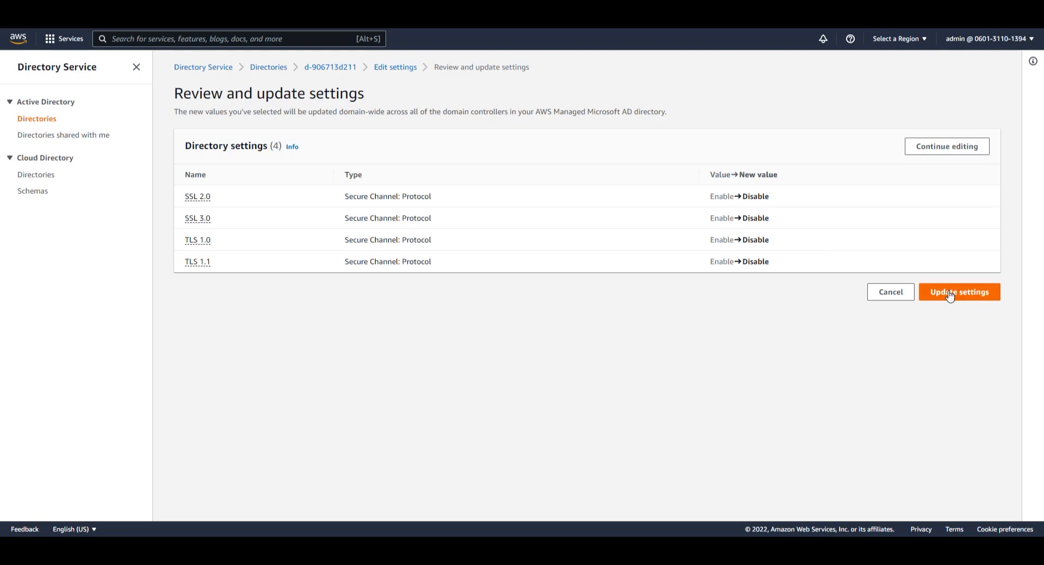
left_click(959, 292)
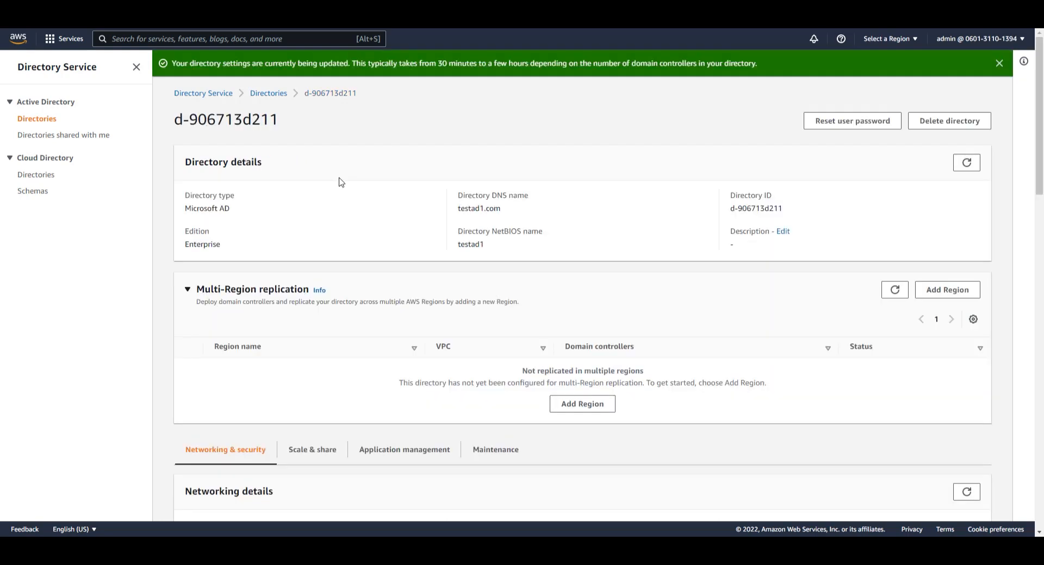
mouse_move(338, 183)
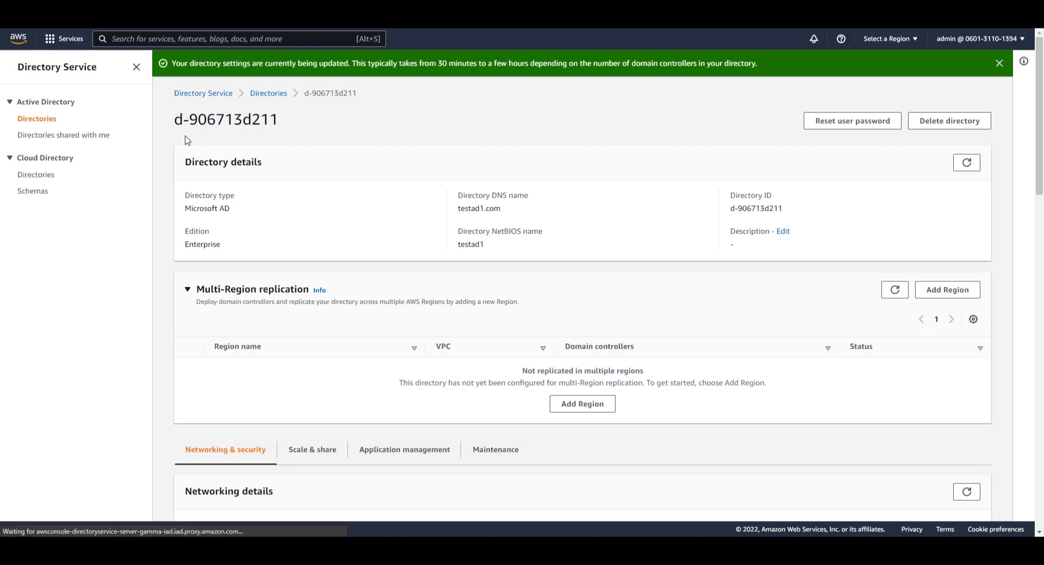
Step: Refresh the directory page and scroll to see the four protocols' update status
left_click(998, 63)
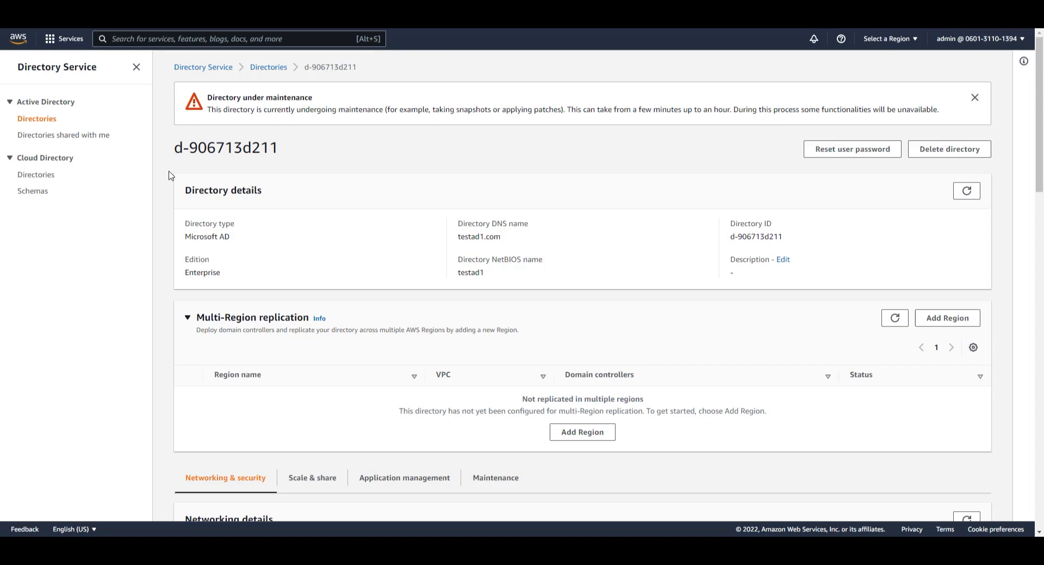
scroll("down", 3)
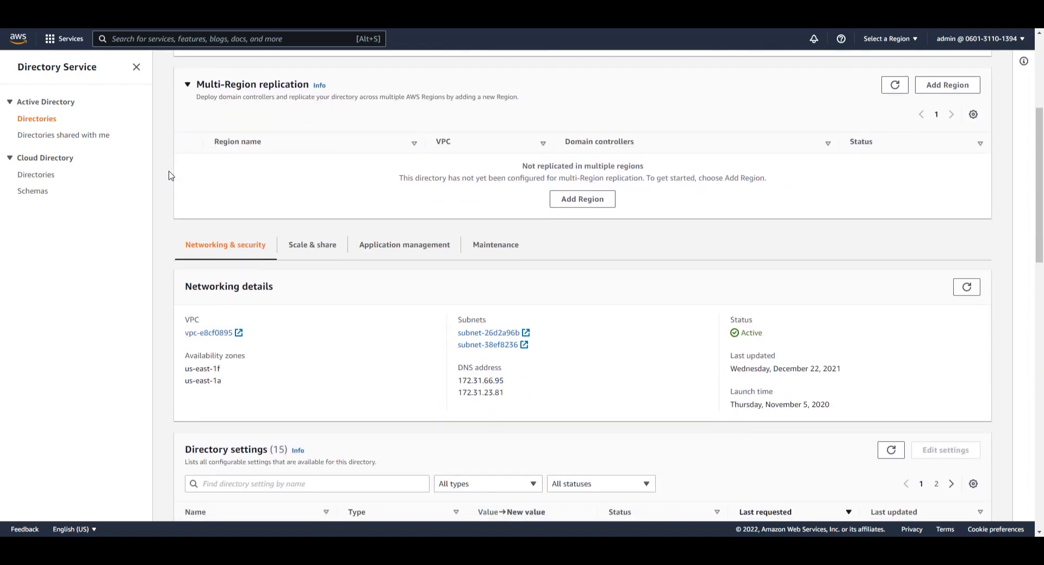
scroll("down", 3)
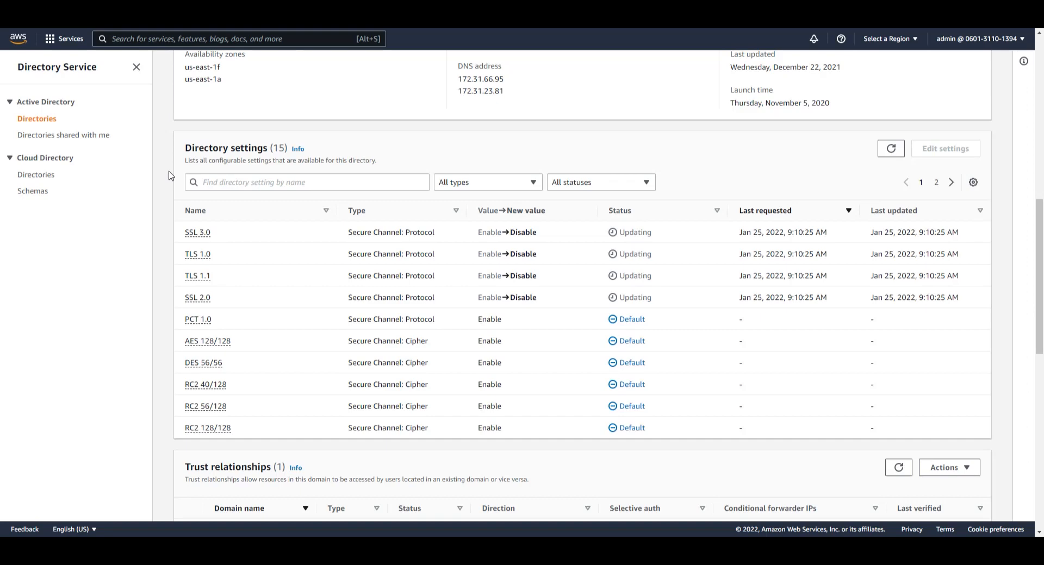
scroll("down", 3)
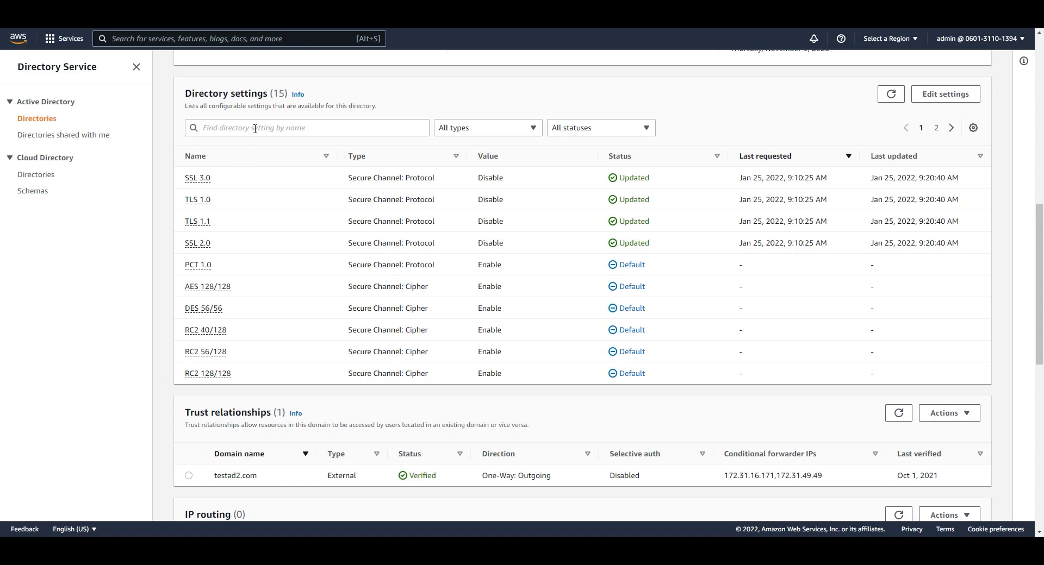
Step: Search 'AES', try Protocol and Cipher type filters, reset to All types, filter status Updated
left_click(306, 128)
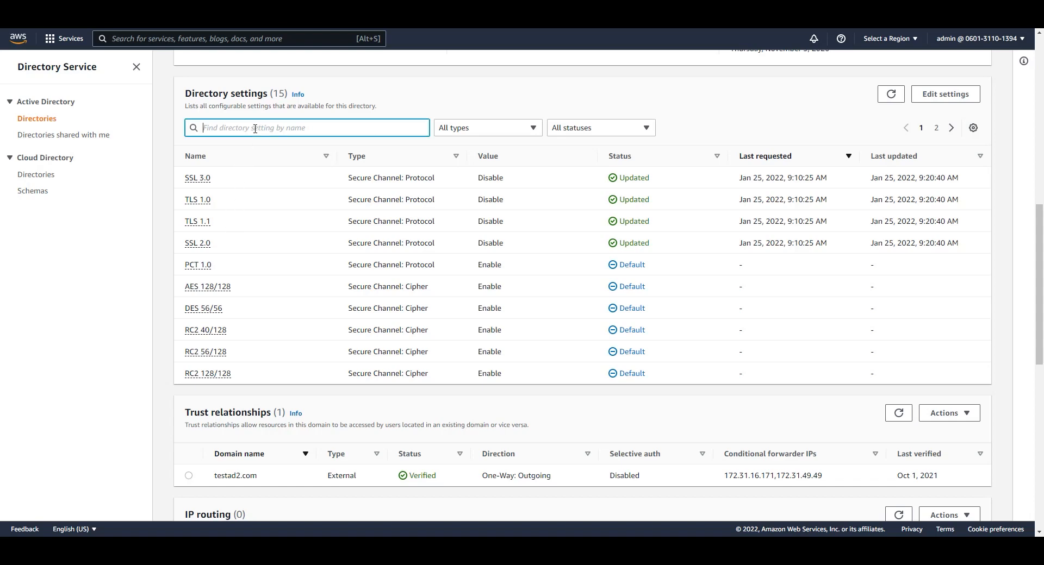
type("AES")
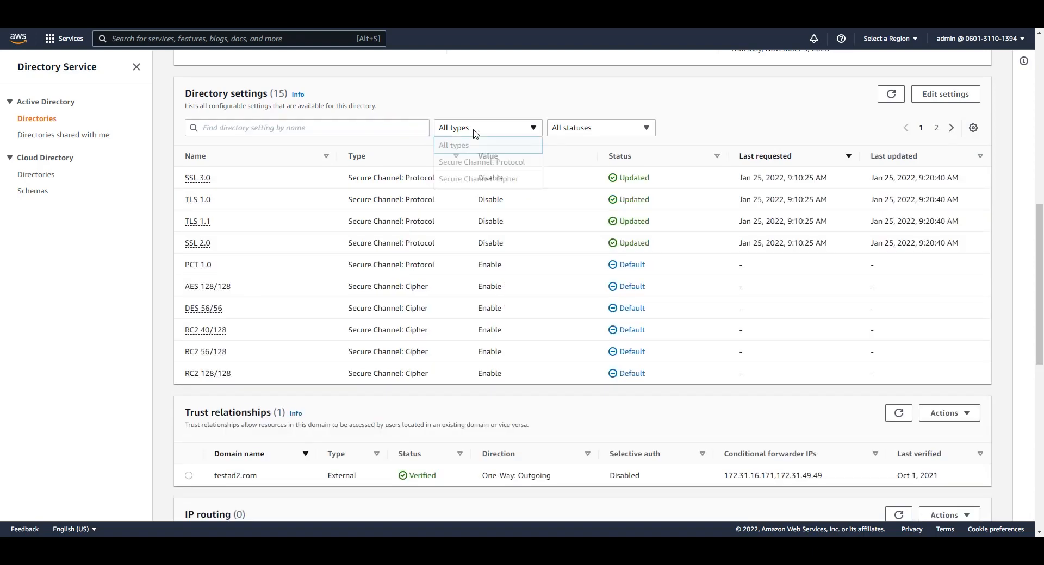
left_click(481, 162)
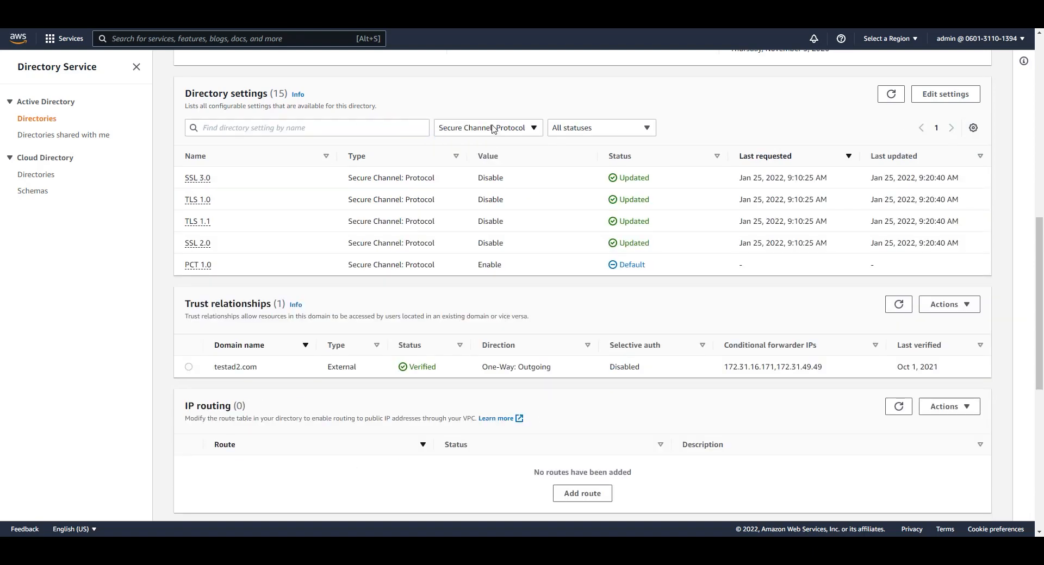
left_click(487, 127)
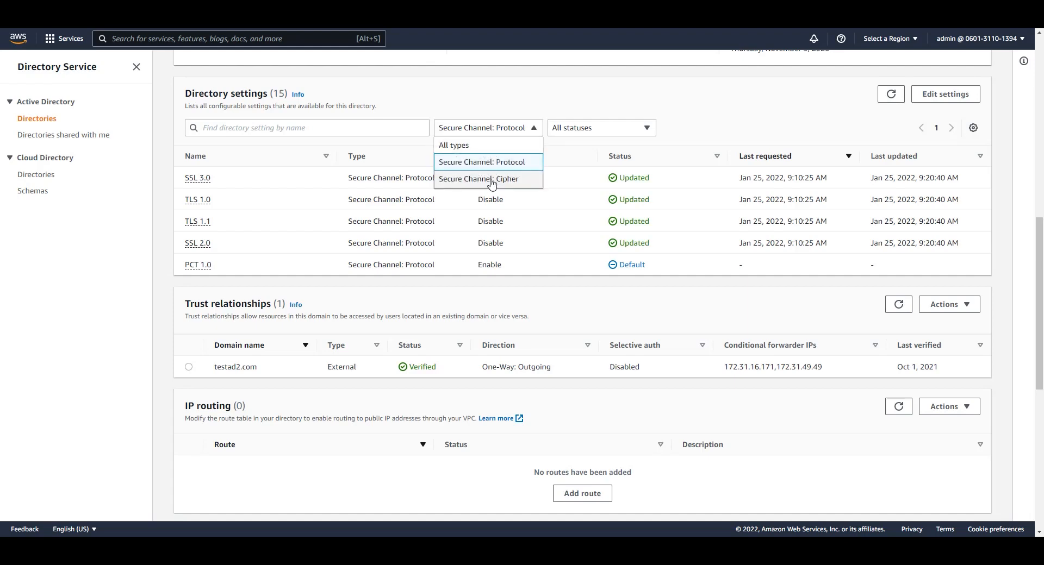
left_click(478, 179)
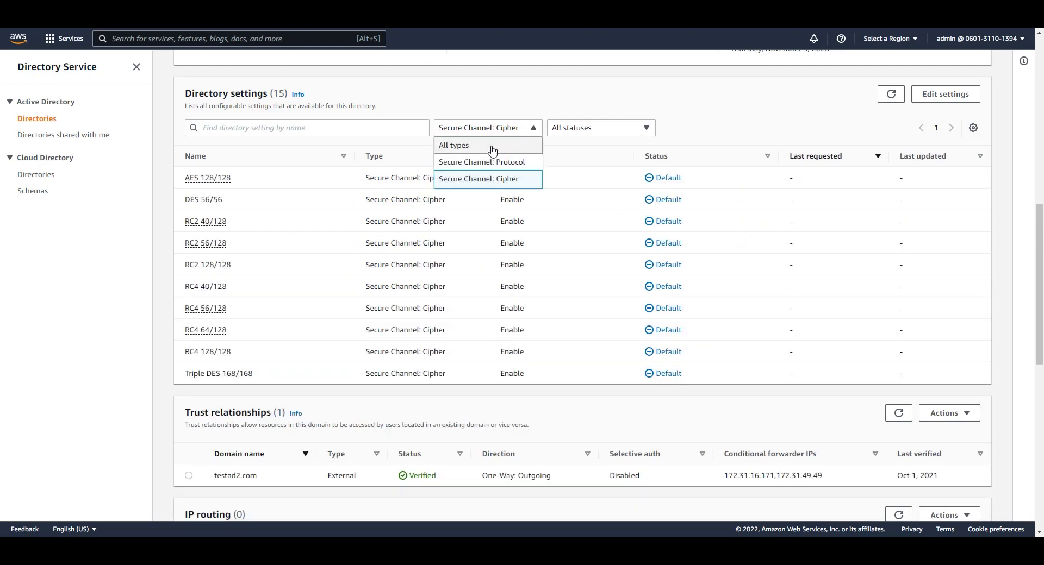
left_click(454, 146)
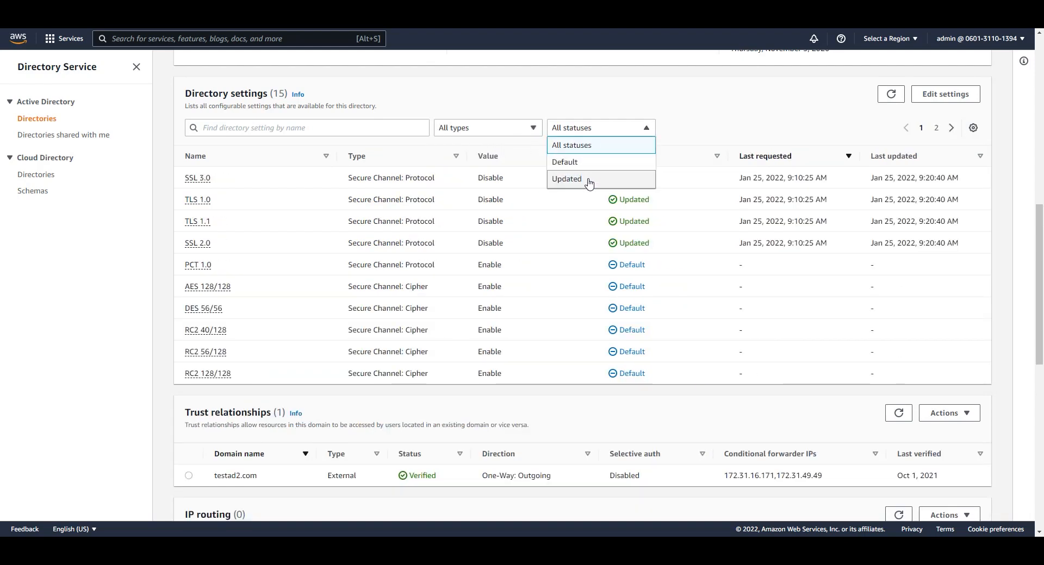
left_click(567, 178)
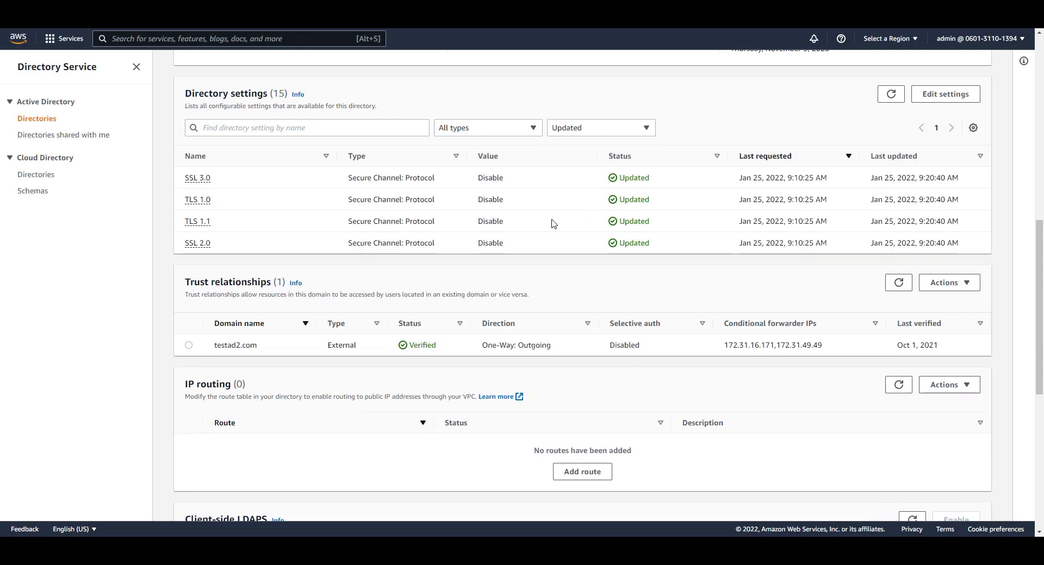